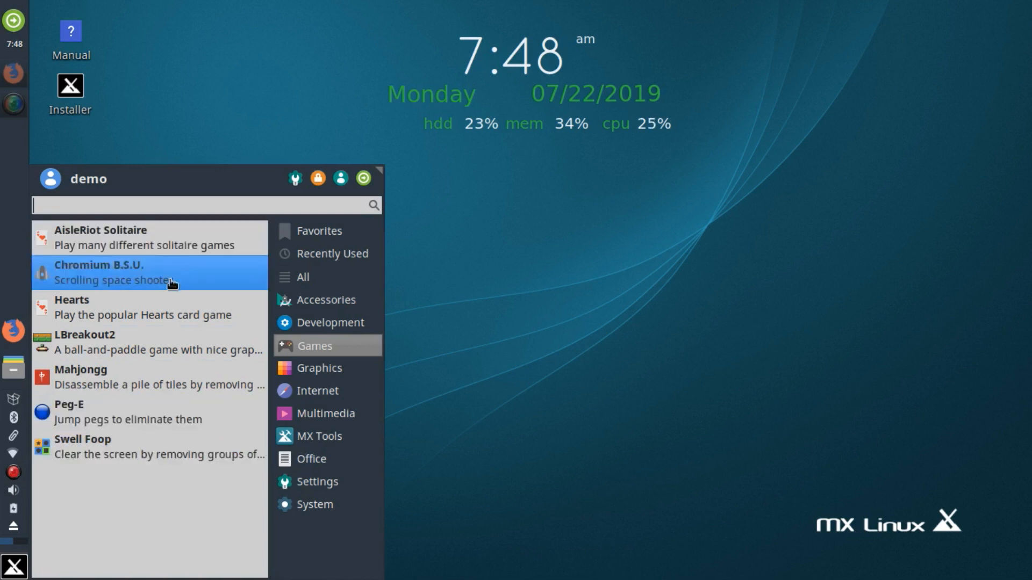
mouse_move(179, 412)
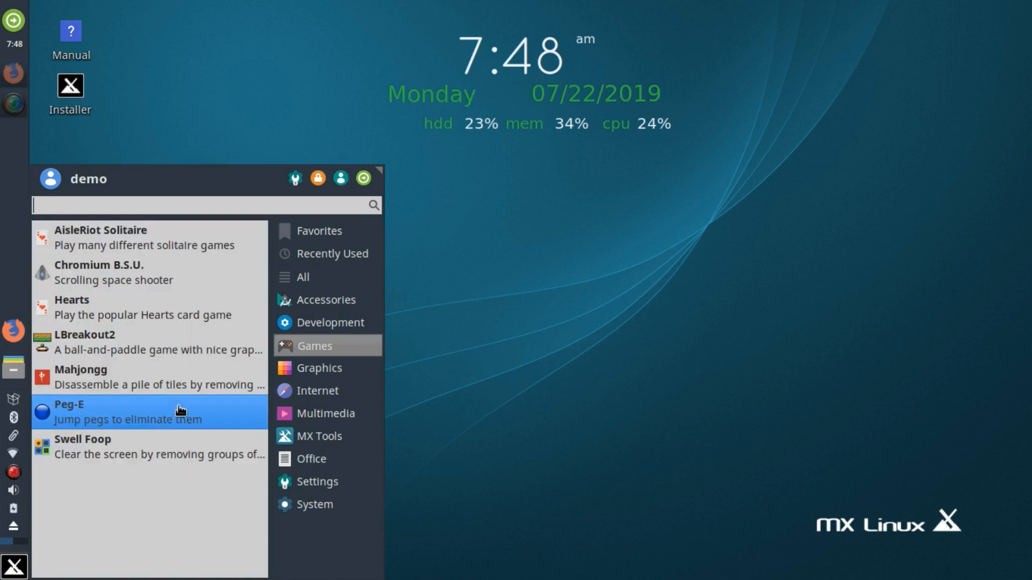
Step: Dismiss the Games list and reopen the Whisker Menu on Favorites
click(13, 566)
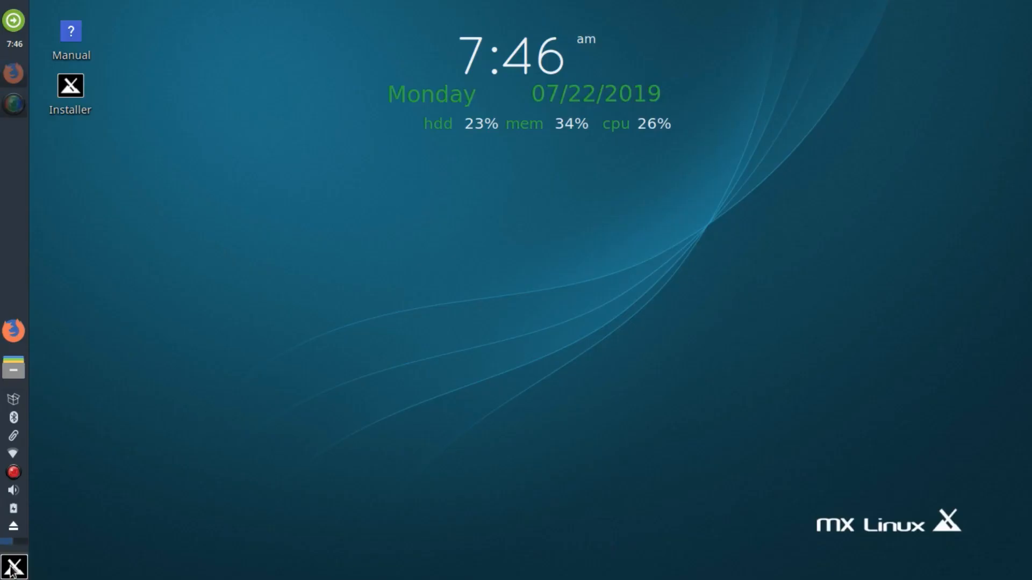
click(13, 567)
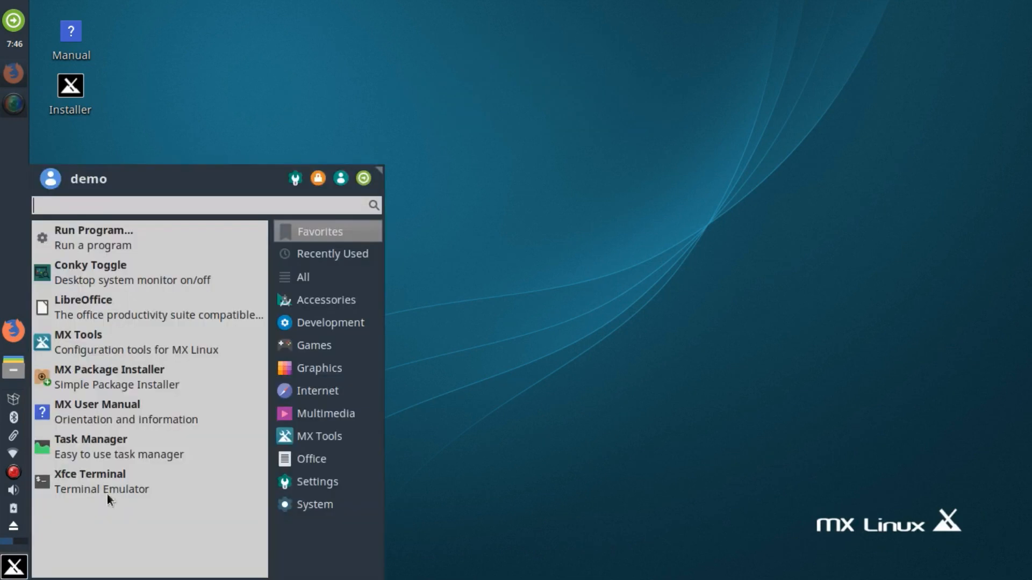
click(167, 277)
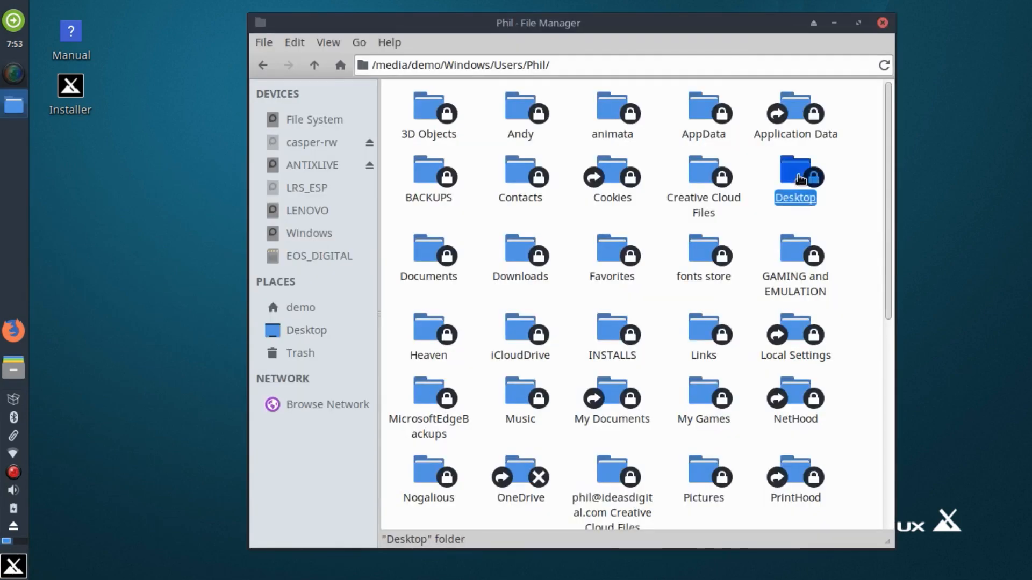
click(795, 257)
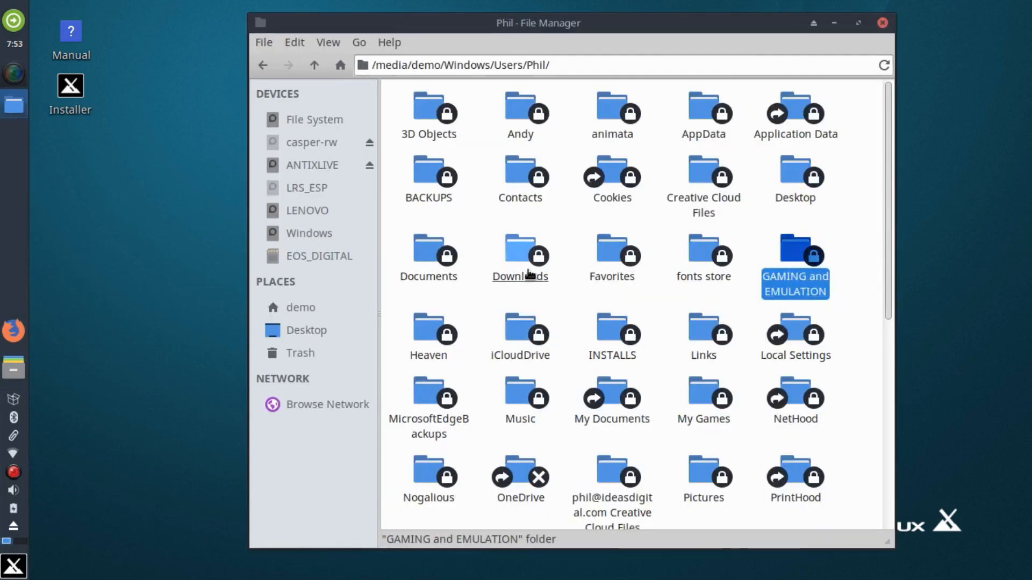
double_click(429, 252)
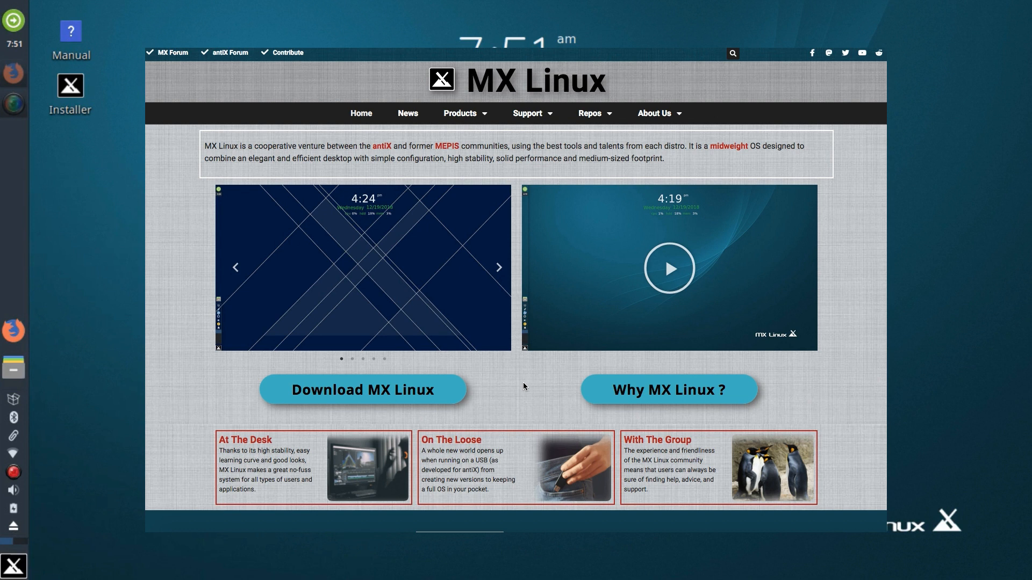
Step: Navigate via Products > Art > Wallpaper to the community wallpaper gallery and browse down it
click(497, 268)
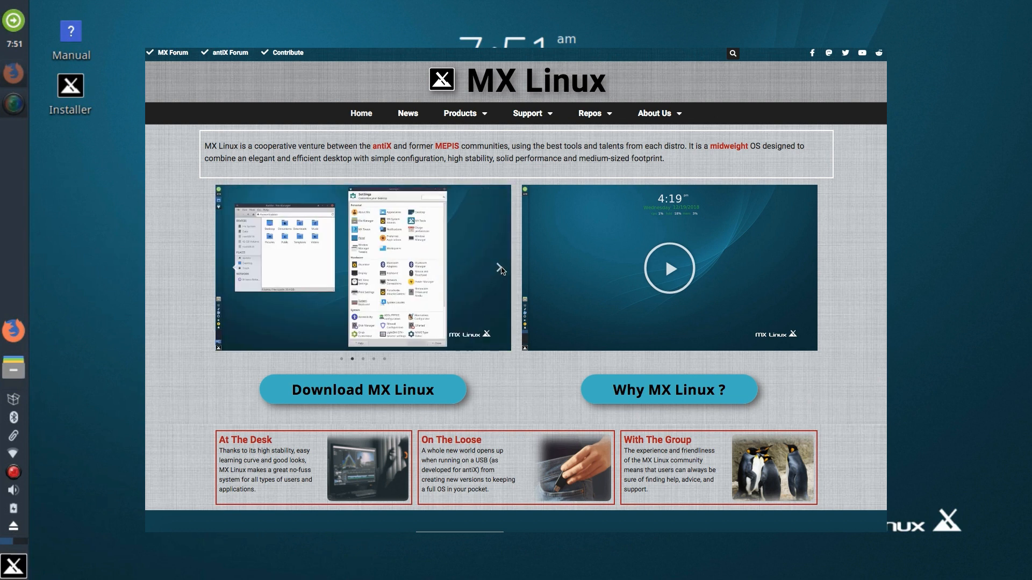
click(459, 113)
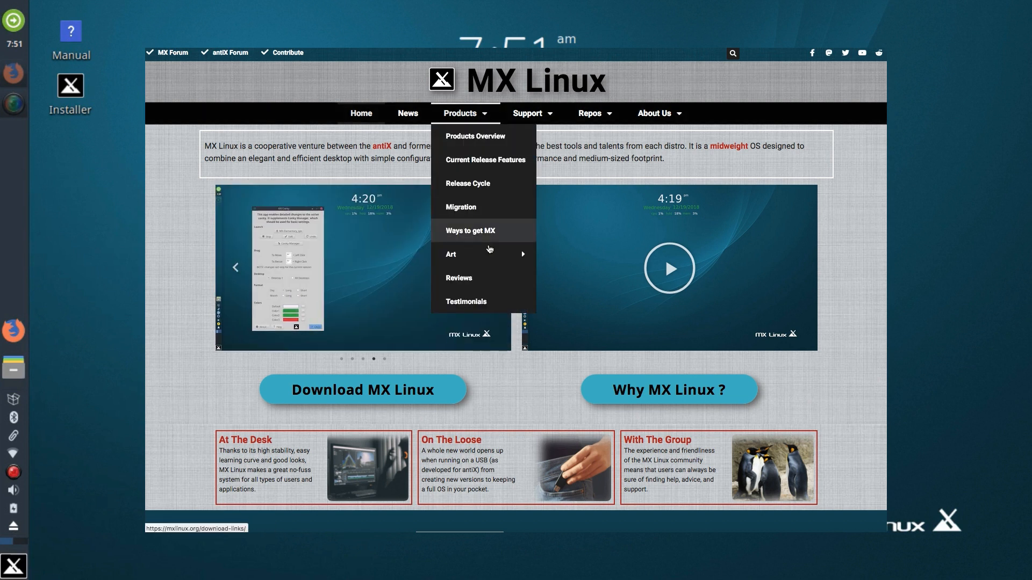
click(450, 253)
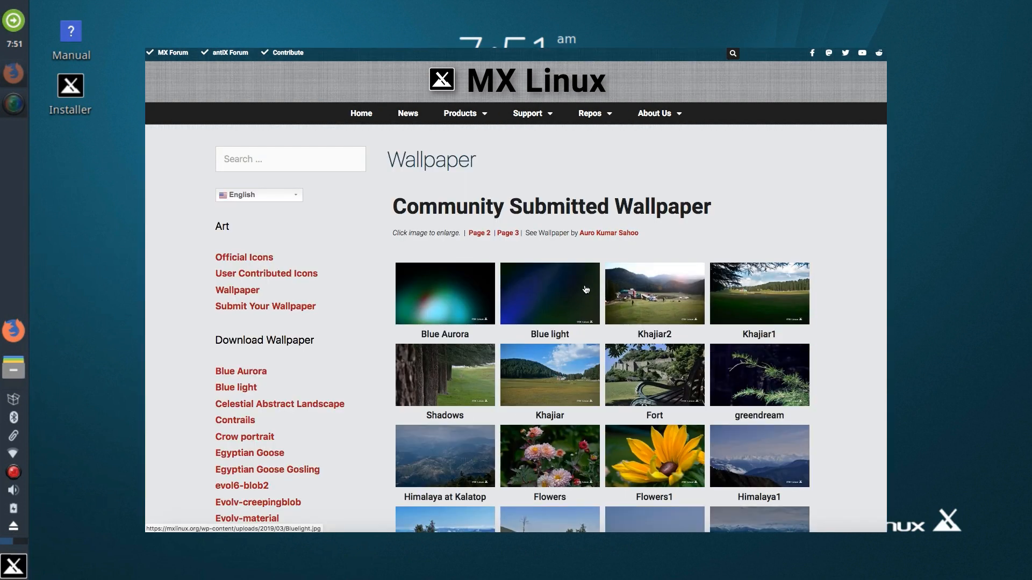
scroll(down, 3)
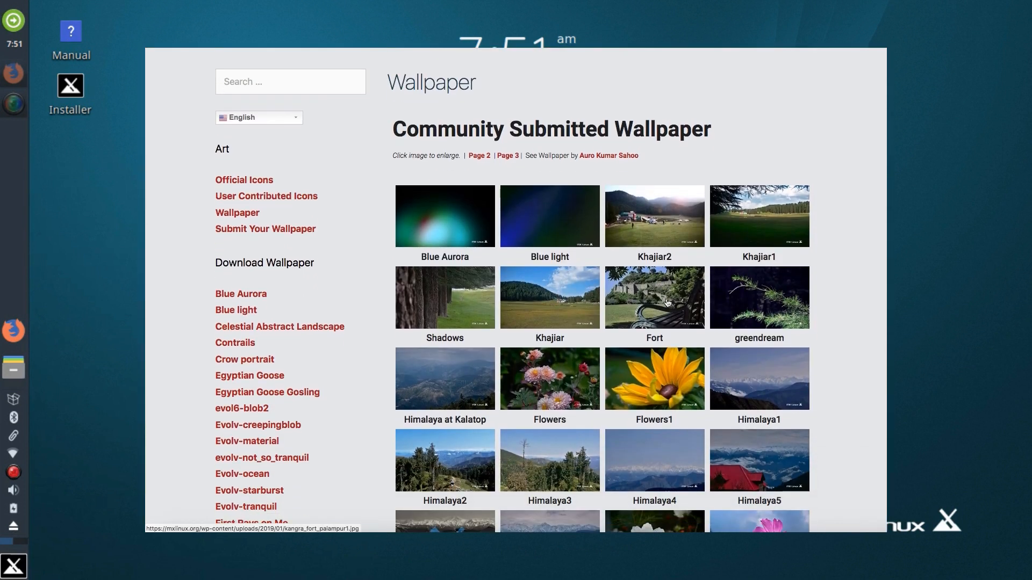
scroll(down, 3)
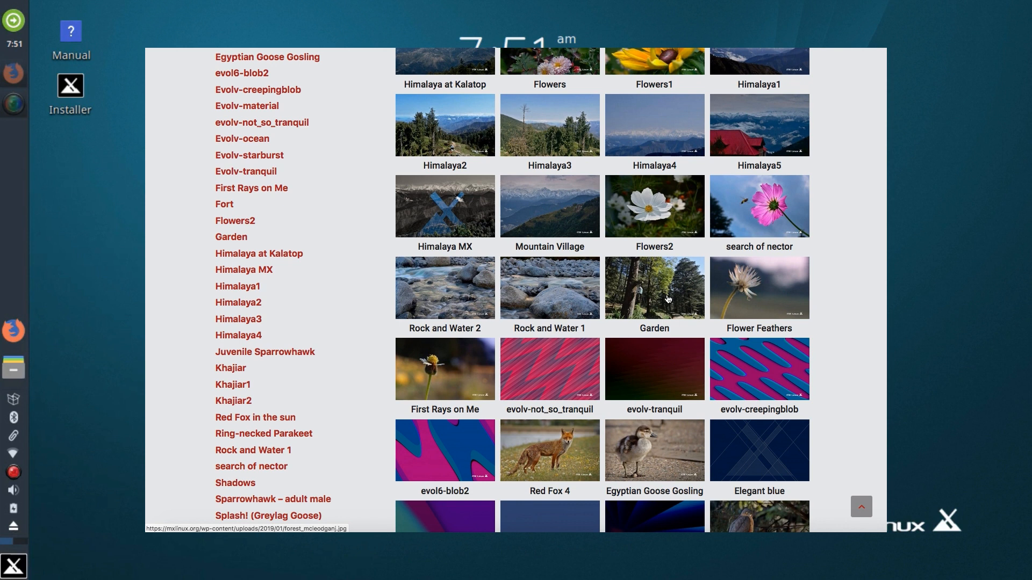
scroll(down, 3)
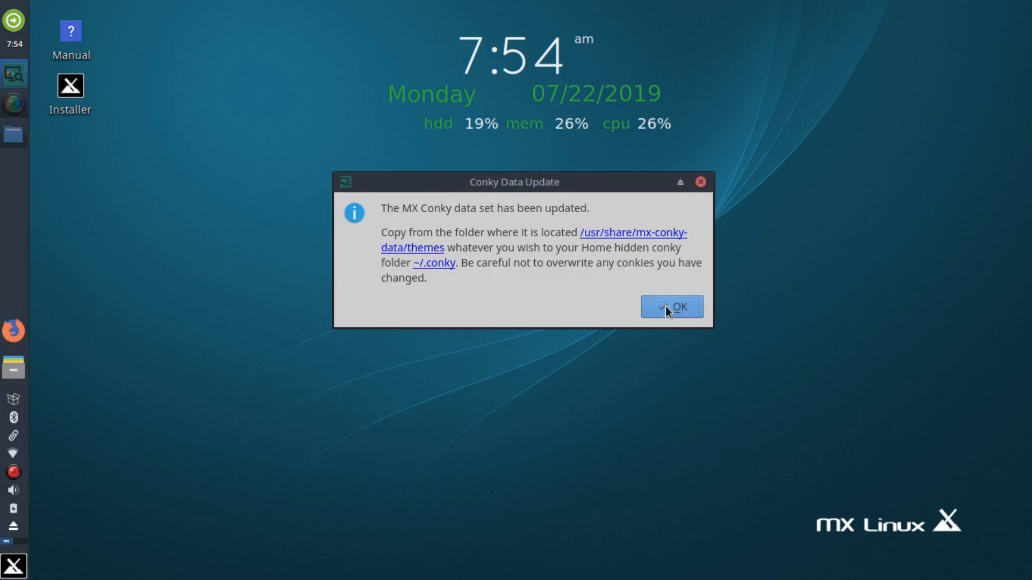
Step: Acknowledge the Conky Data Update notice and drag the clock conky to the top-right corner
click(671, 306)
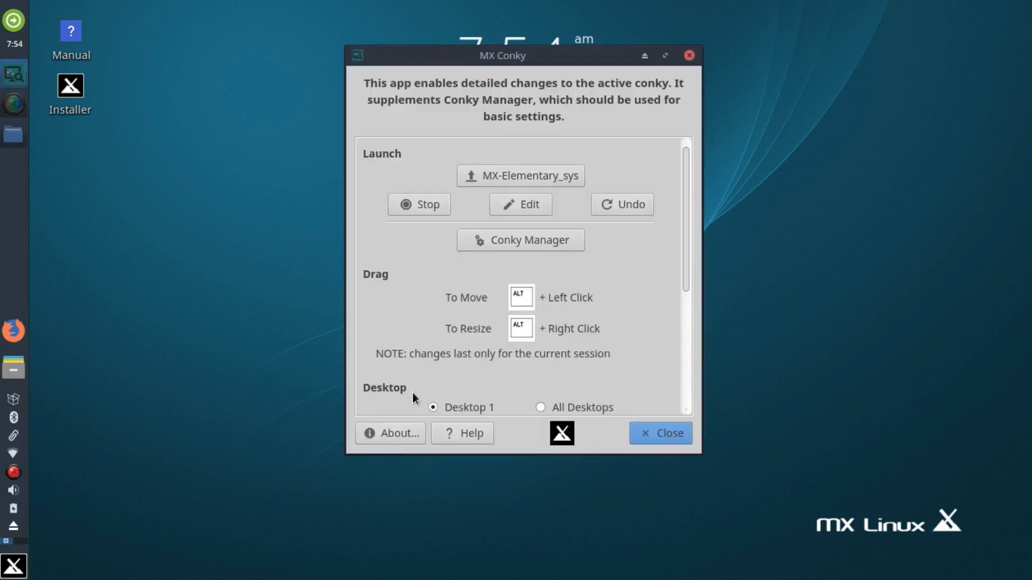
drag(502, 55, 775, 116)
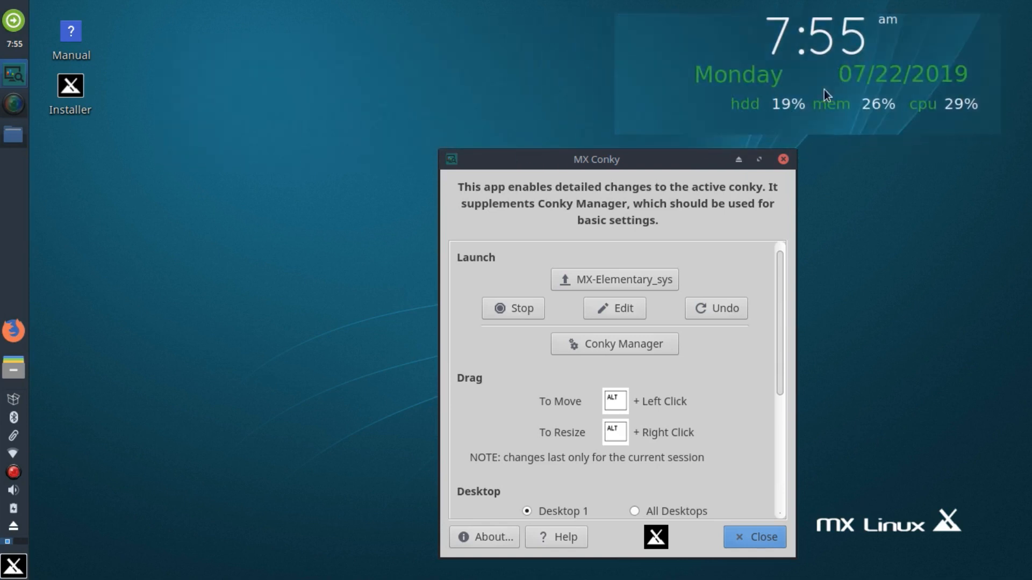
mouse_move(773, 208)
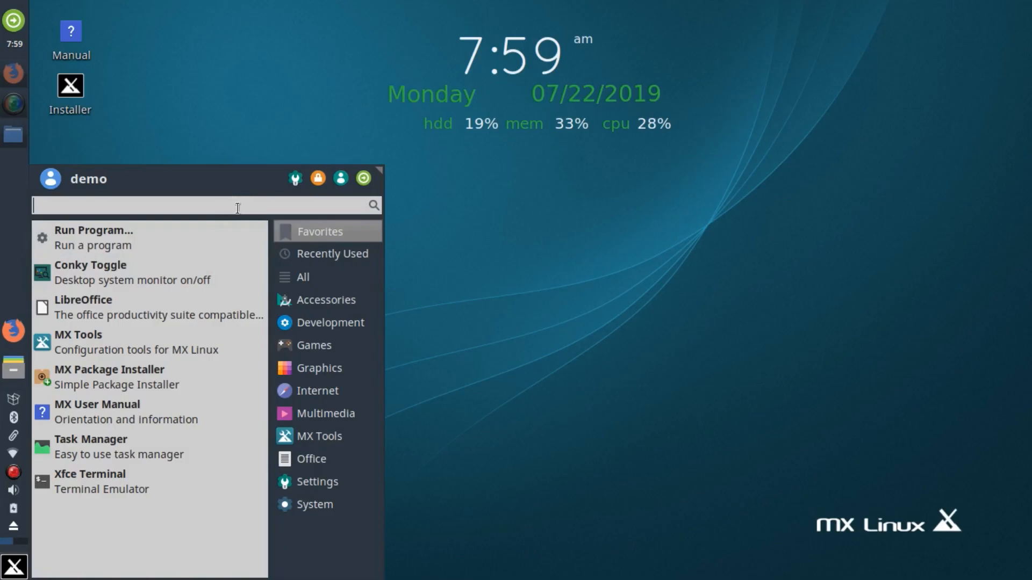
Step: Search the Whisker Menu for 'task' and launch Task Manager
text(task)
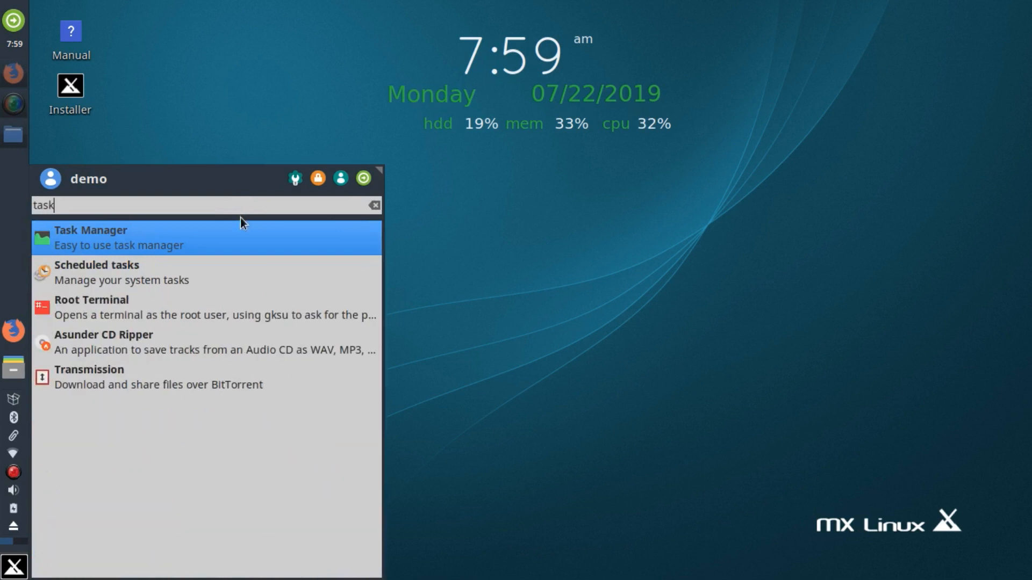
click(118, 236)
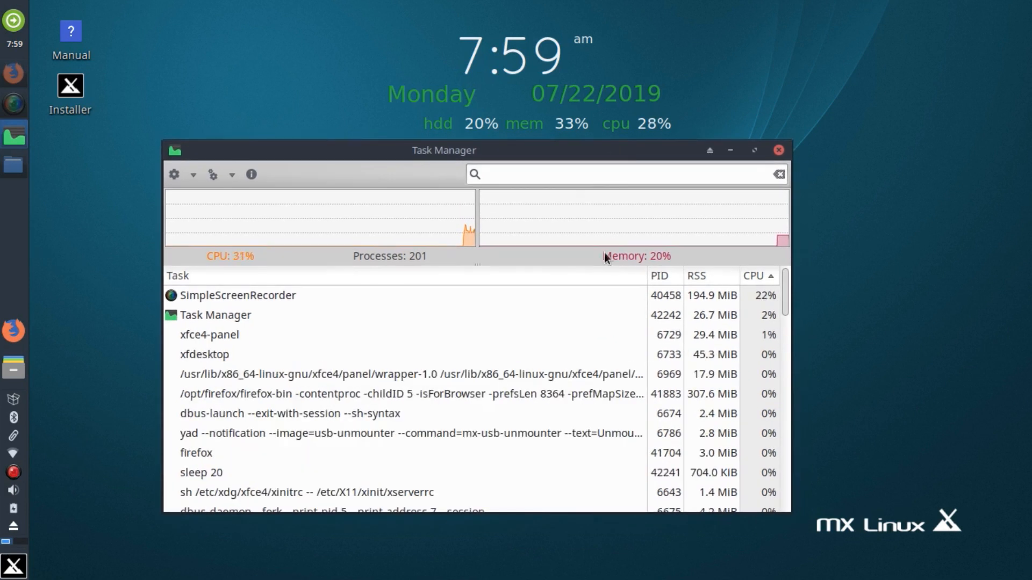
Step: Select the conky process, then sort the process list by PID and by RSS memory usage
scroll(down, 3)
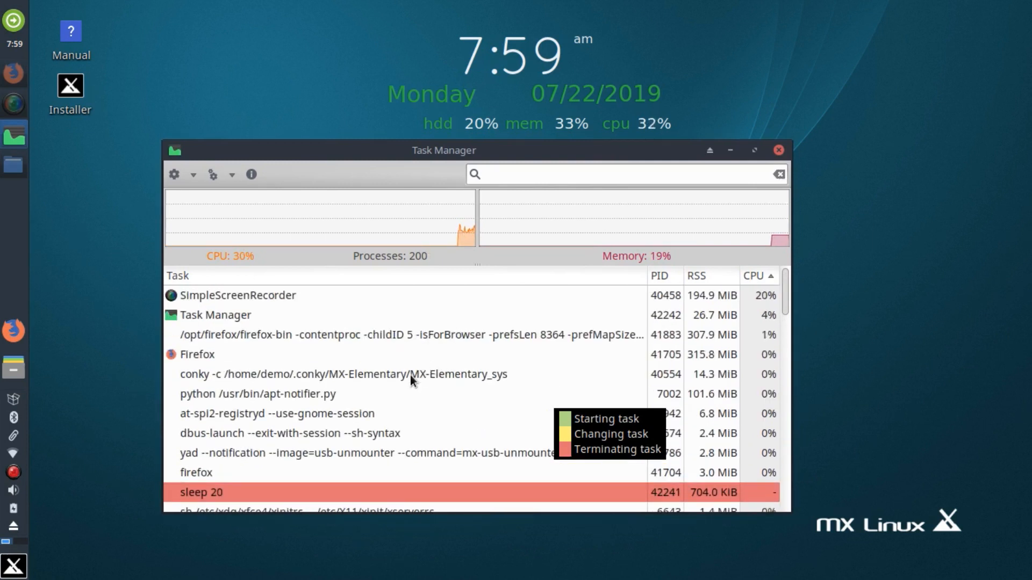
click(264, 354)
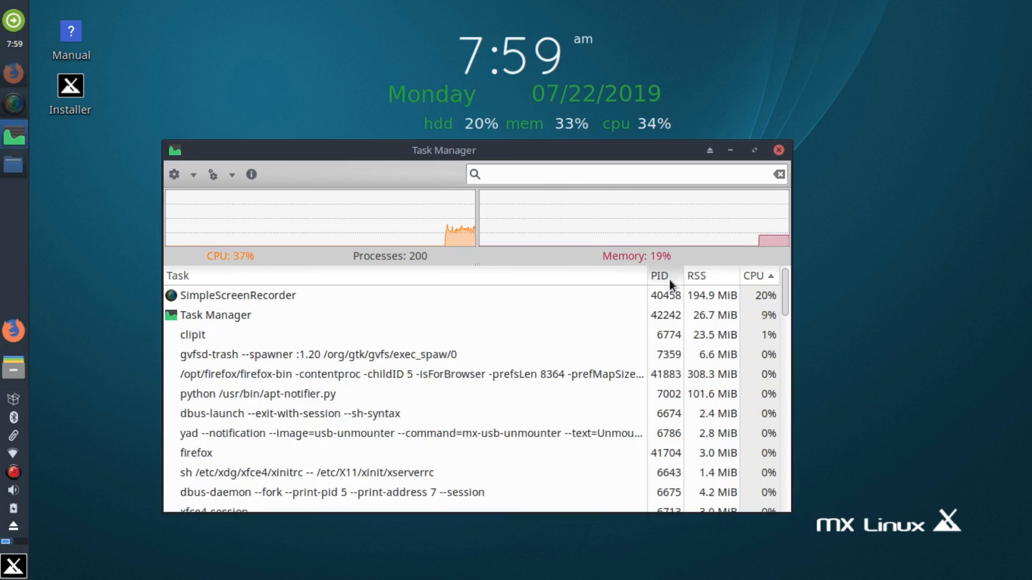
click(660, 276)
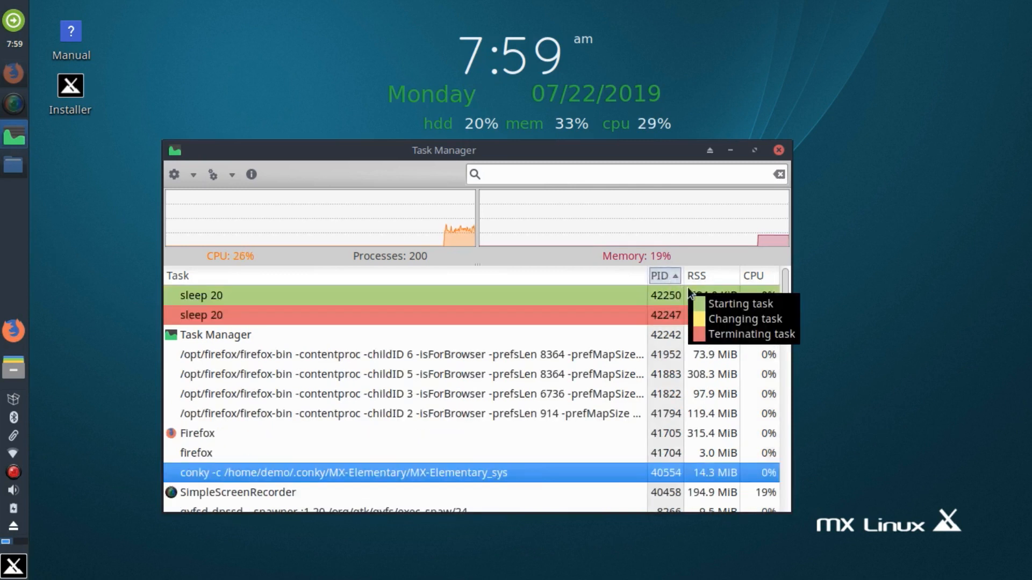
click(707, 276)
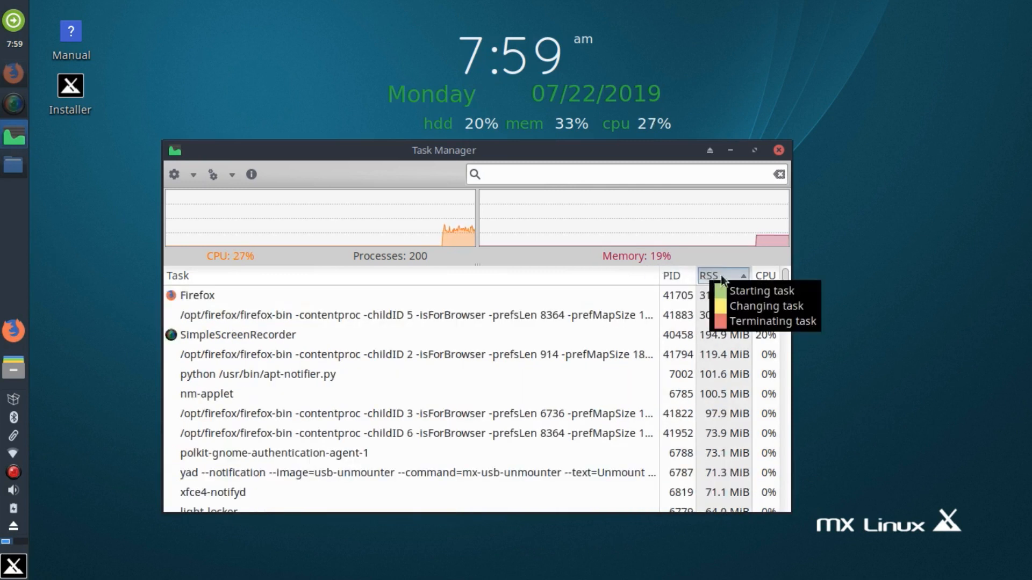
click(764, 275)
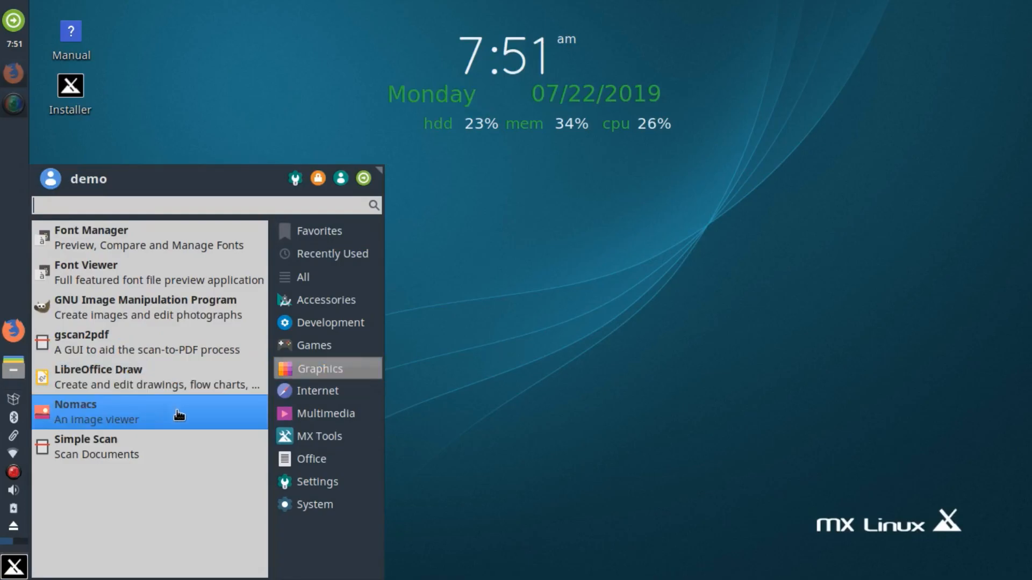
mouse_move(177, 307)
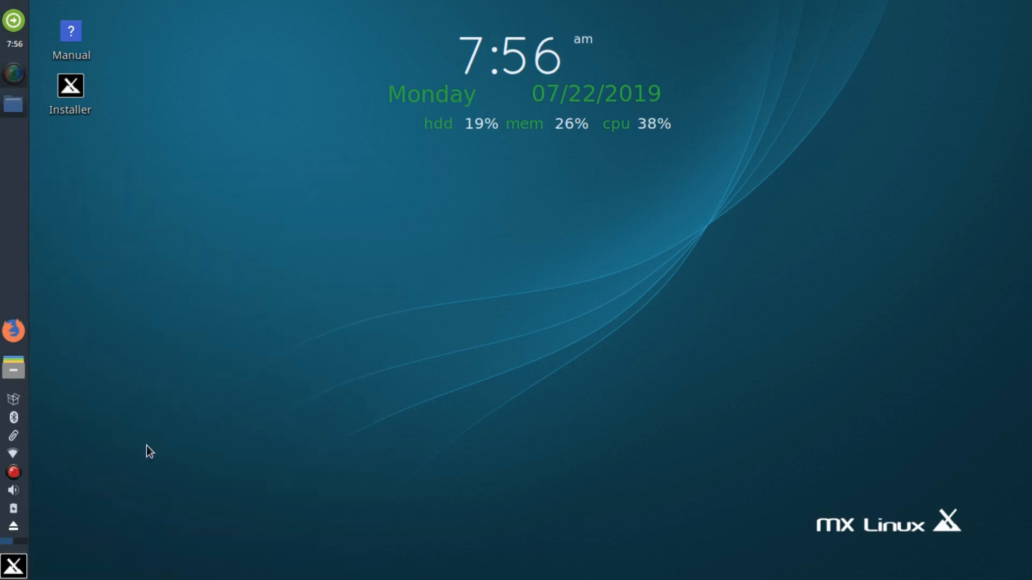
Step: Launch MX Tools from the panel and browse its Live, Maintenance, Setup and Software groups
click(13, 72)
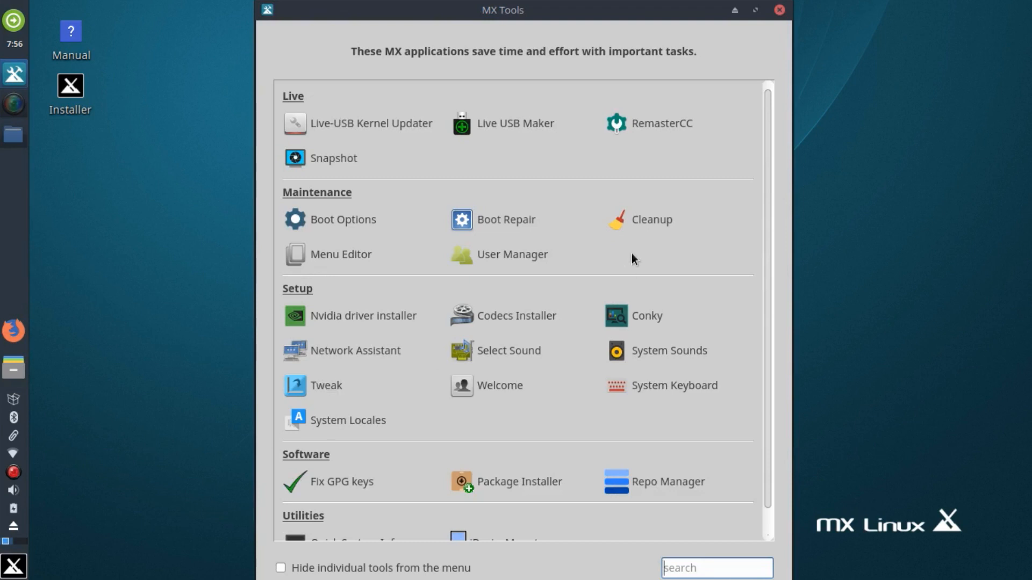
mouse_move(772, 210)
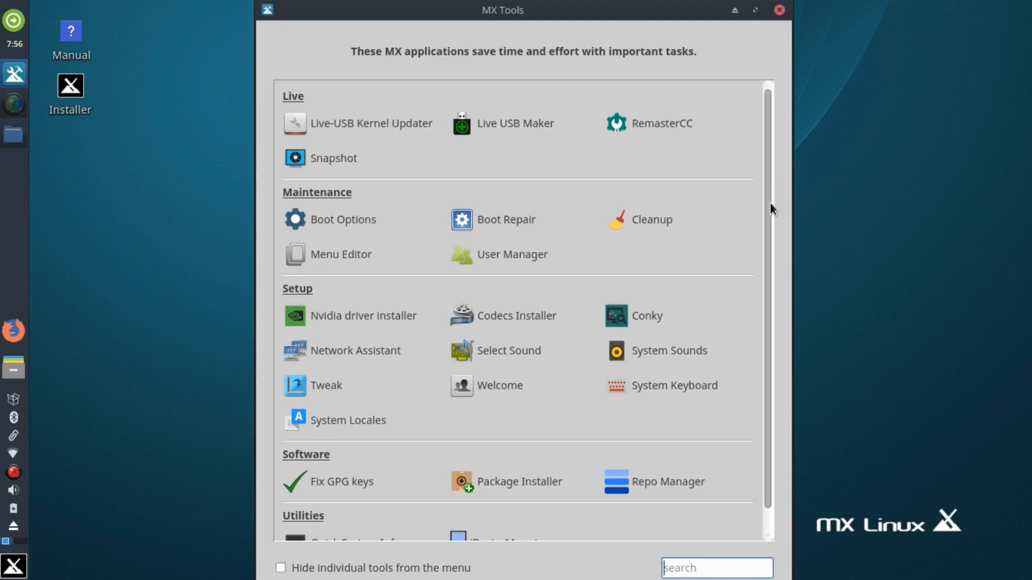
mouse_move(717, 245)
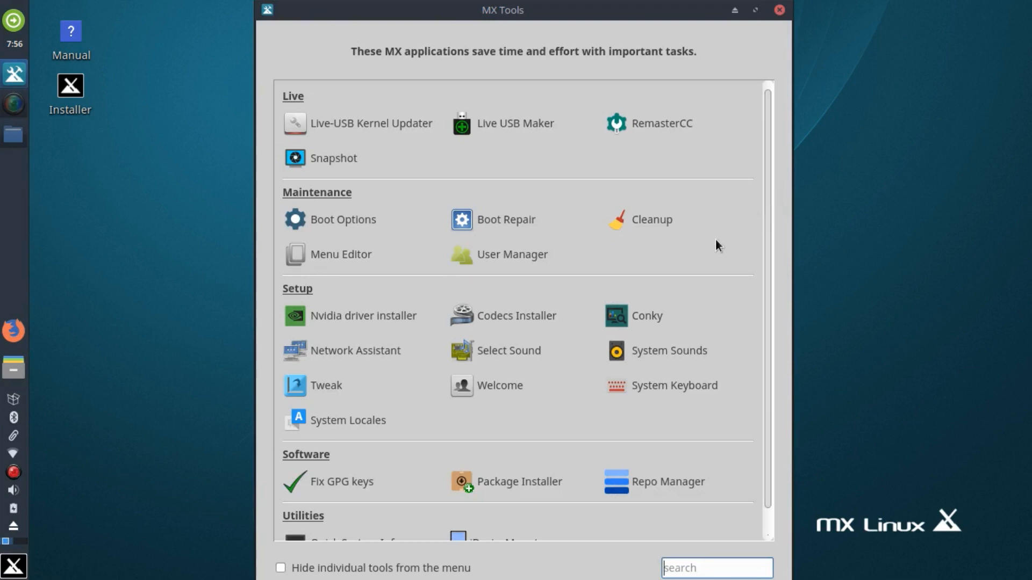
scroll(down, 3)
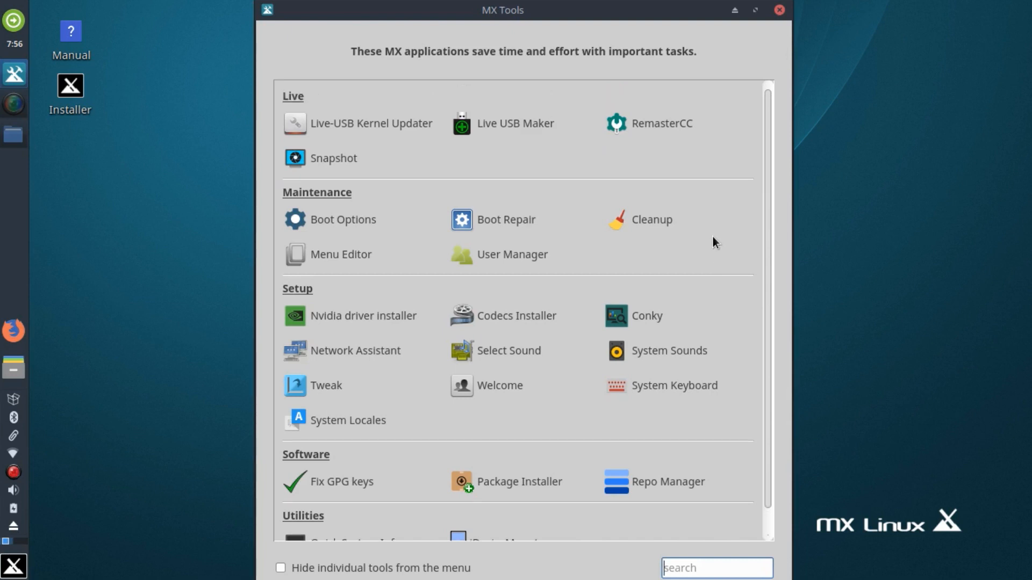
scroll(down, 3)
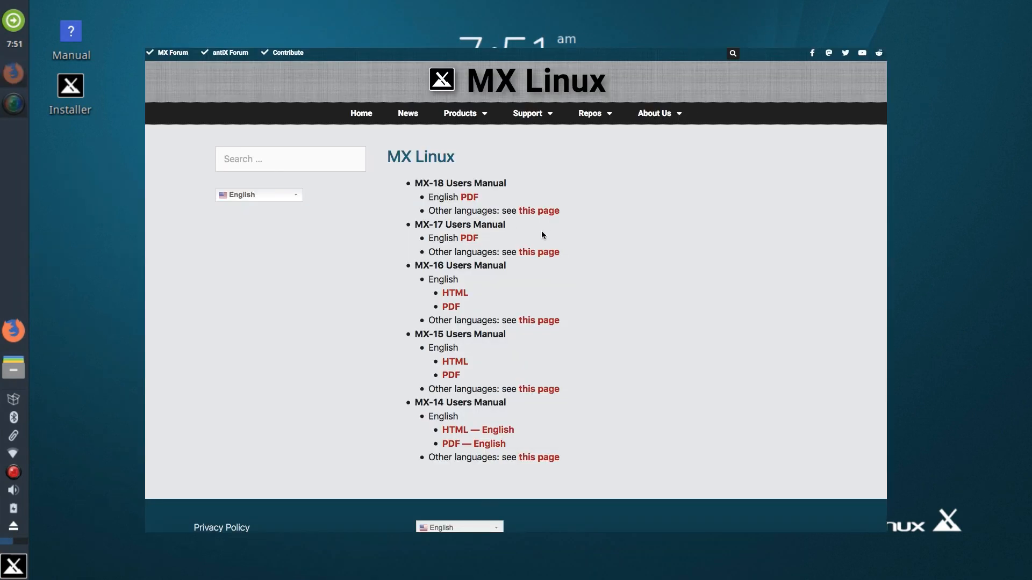
mouse_move(558, 264)
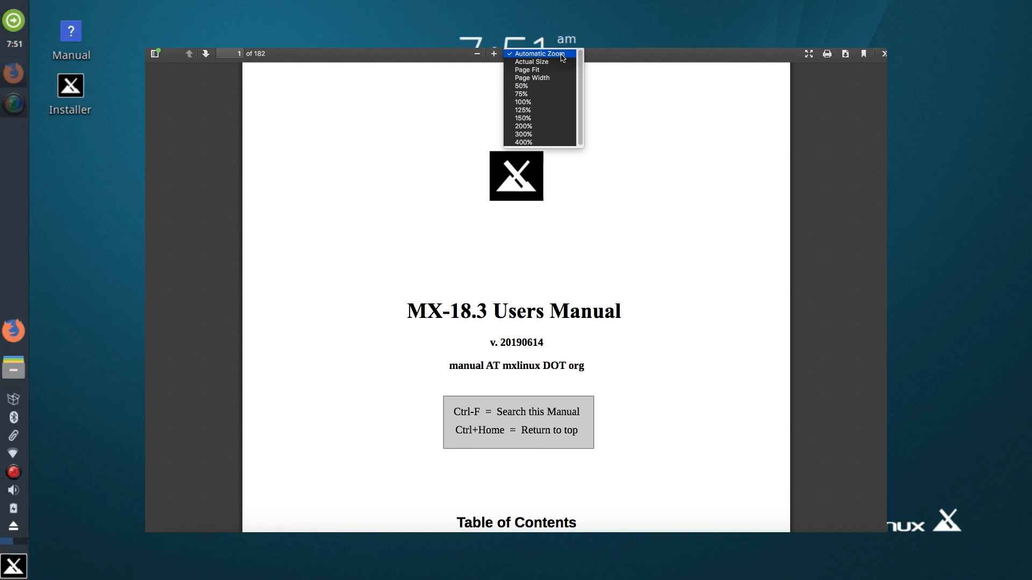
Step: Fit the MX-18.3 manual PDF to Page Width and scroll to its Introduction
click(530, 78)
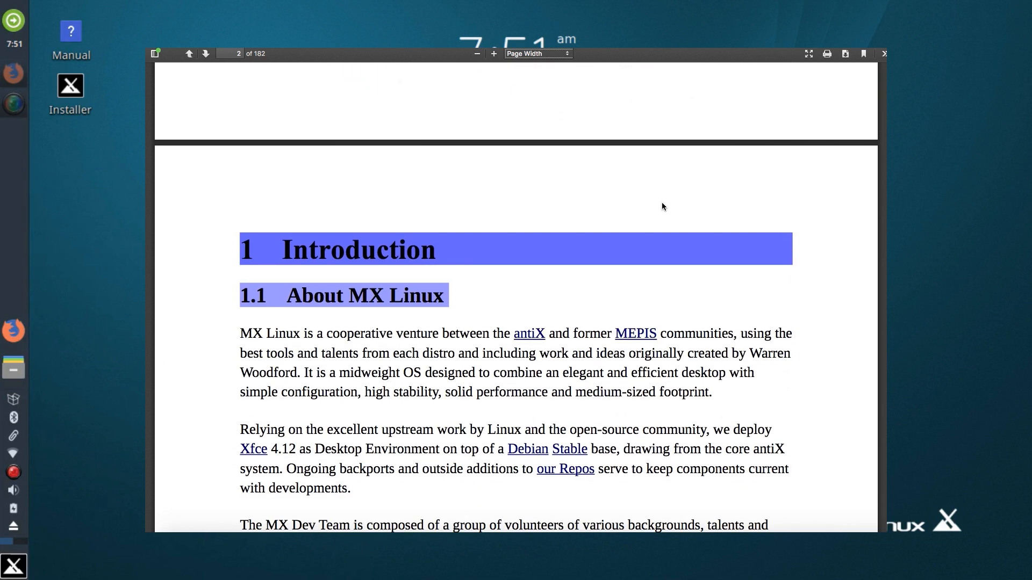
scroll(down, 3)
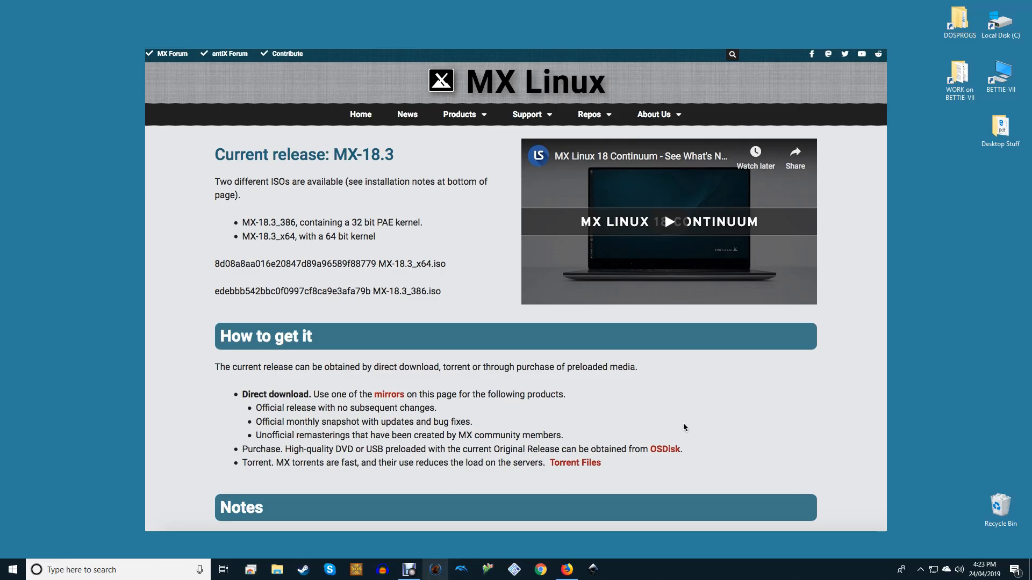
mouse_move(455, 251)
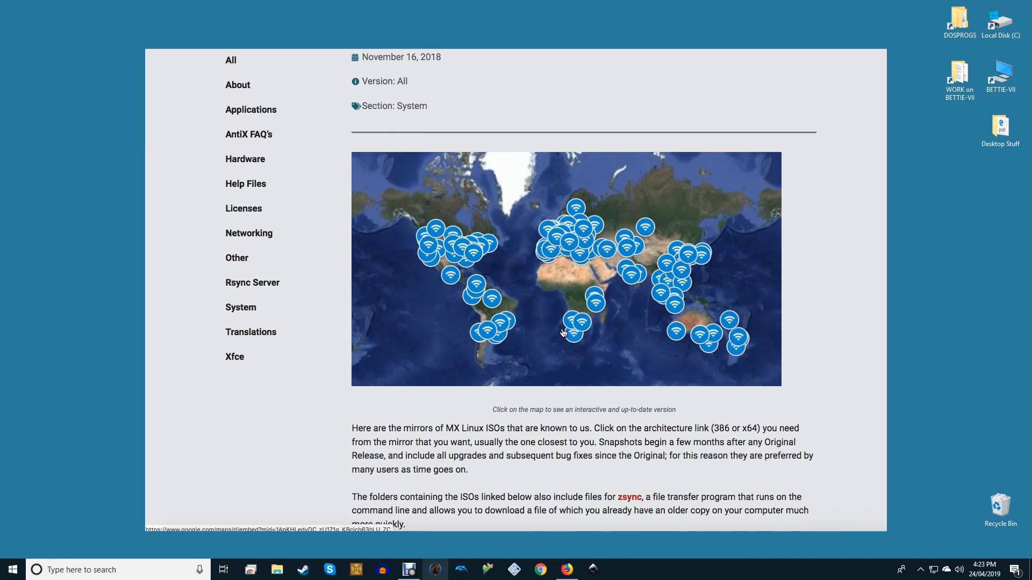
Step: Browse the MX-18.3 download mirrors and checksums, then download balenaEtcher for macOS
scroll(down, 3)
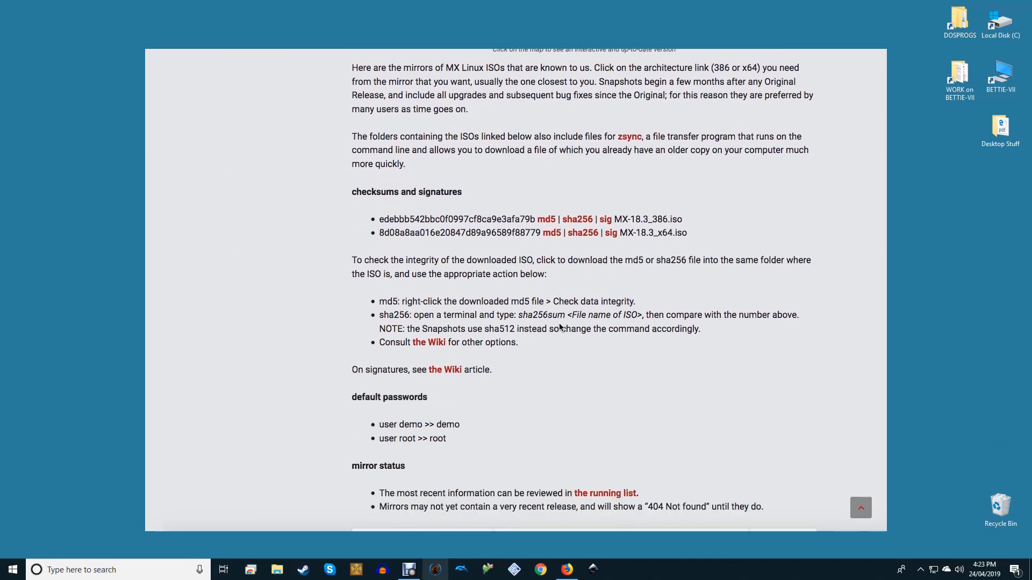
scroll(down, 3)
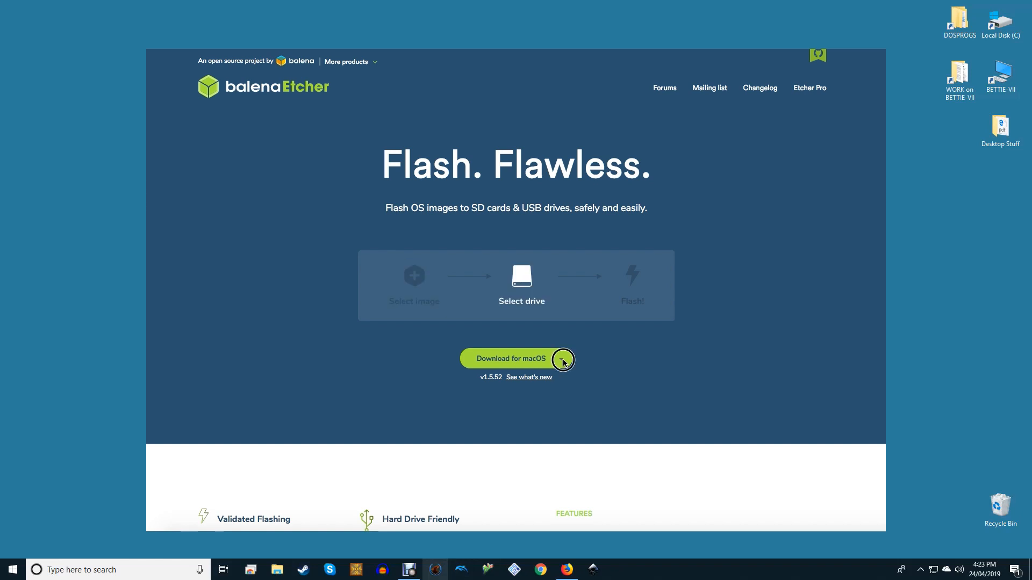
click(561, 359)
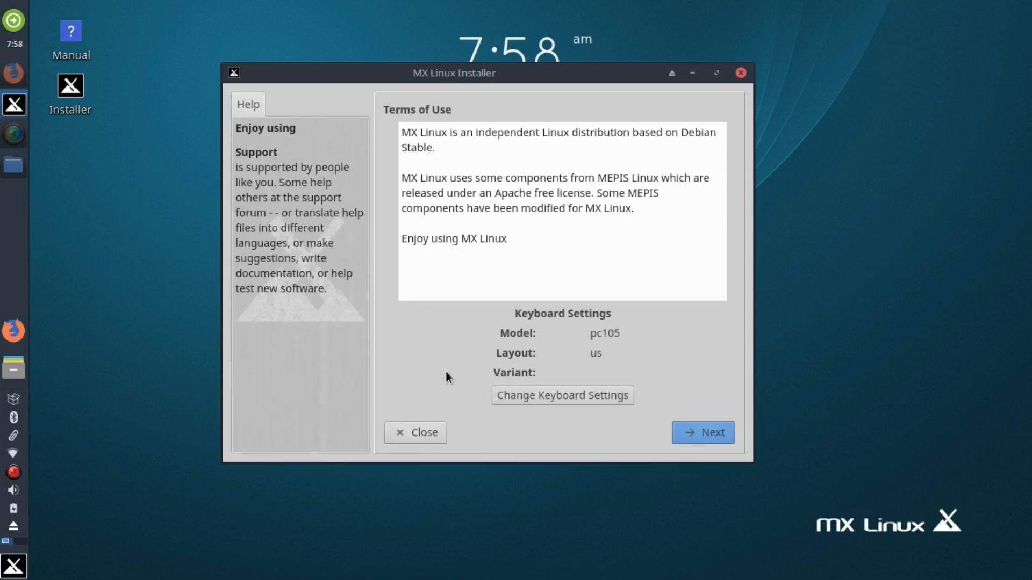
Step: Reposition the MX Linux Installer window showing its Terms of Use page
drag(453, 72, 466, 129)
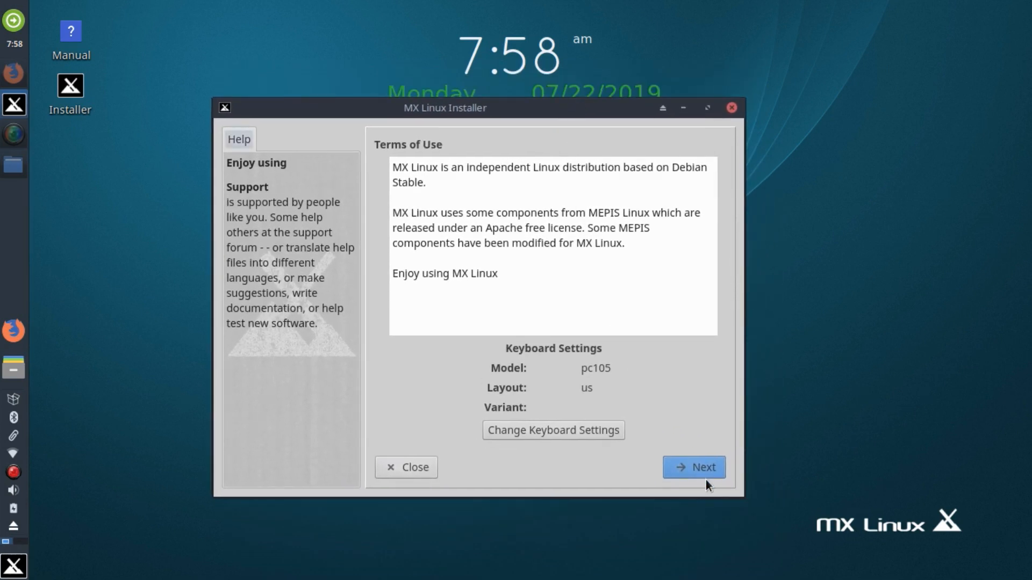
mouse_move(709, 486)
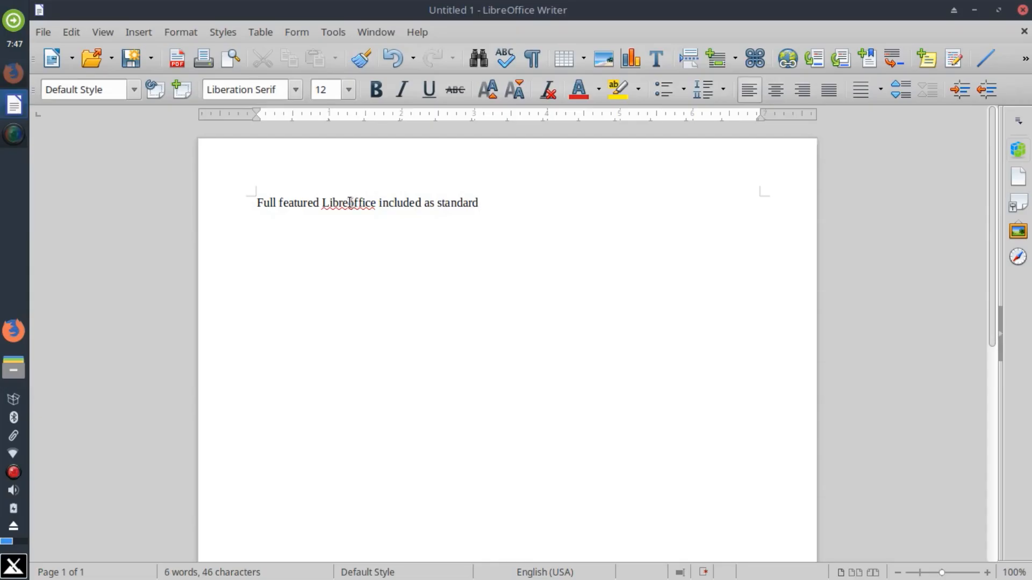
Step: Select the 32 pt sample sentence and try the Mono Uralic and Arial Black fonts on it
click(347, 89)
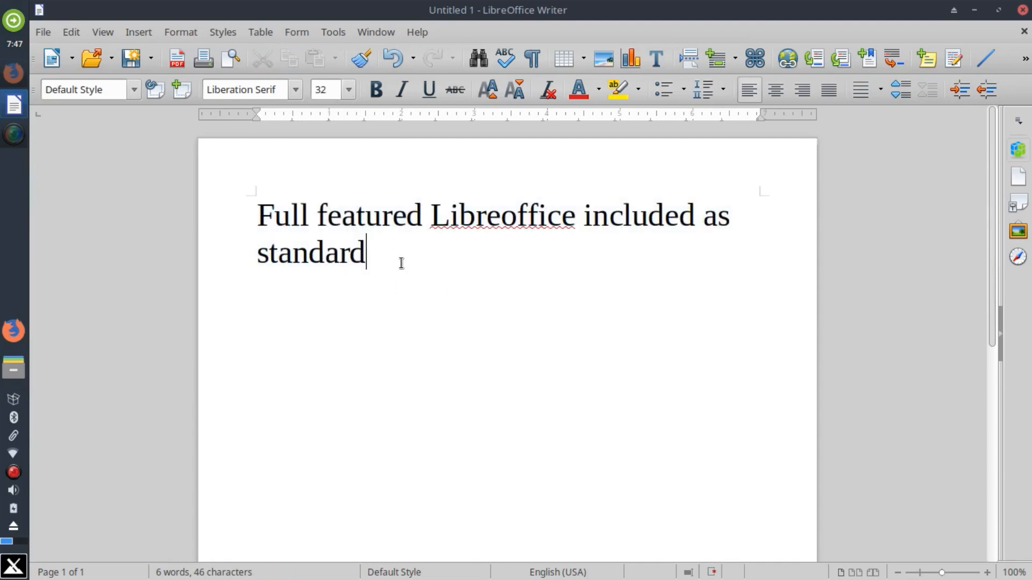
text(Mono Uralic)
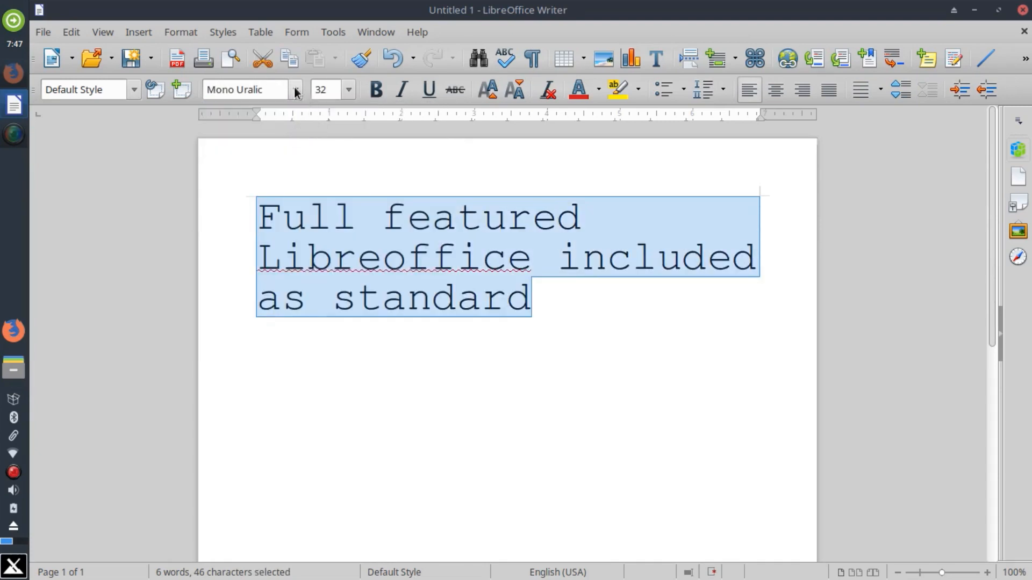
text(Arial Black)
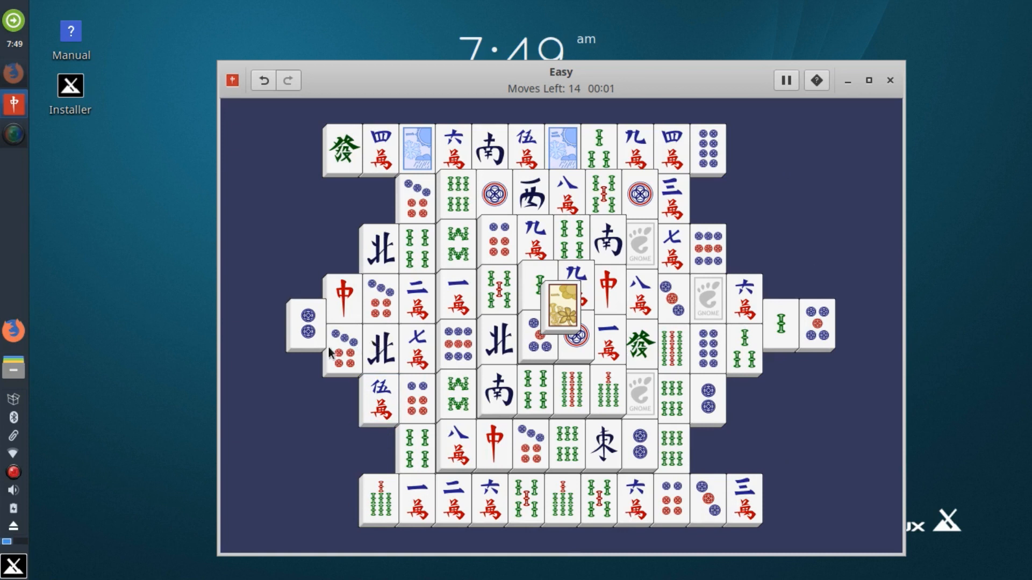
Step: Select a tile in the Easy layout to match it with its pair
click(305, 323)
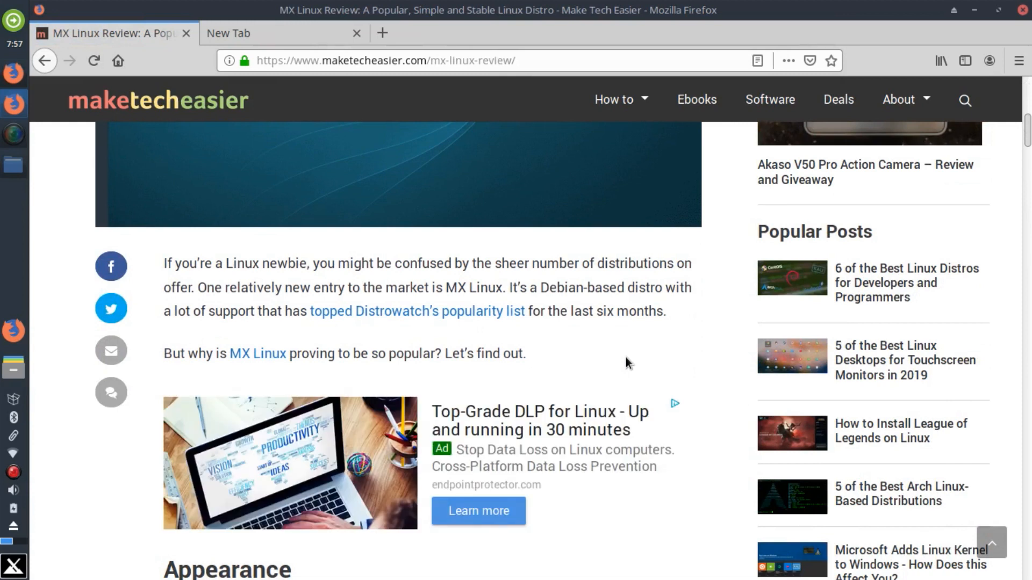
Step: Scroll down the Make Tech Easier MX Linux review article
scroll(down, 3)
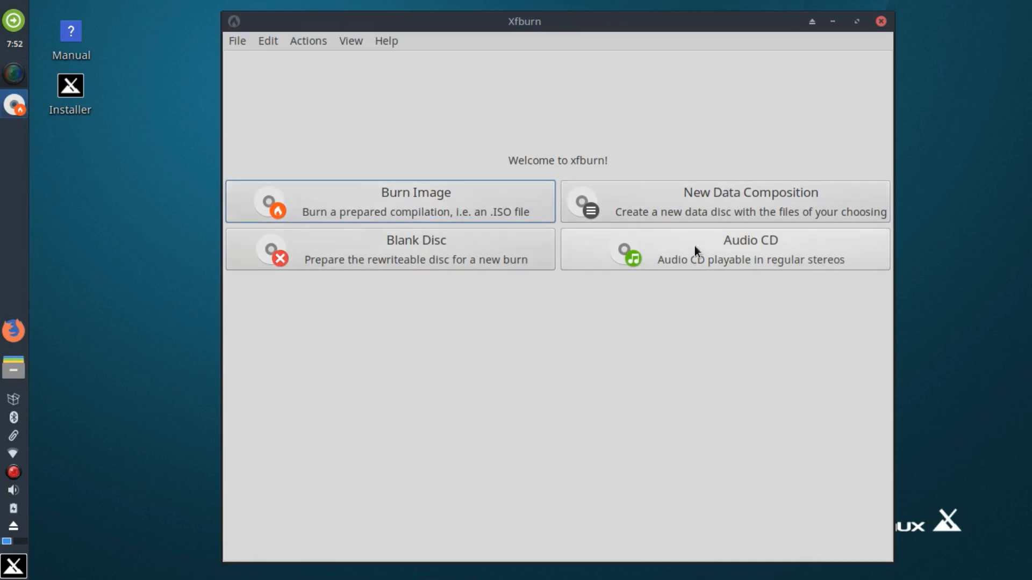
Step: Choose Burn Image from Xfburn's welcome screen to reach the Burn image dialog
click(414, 201)
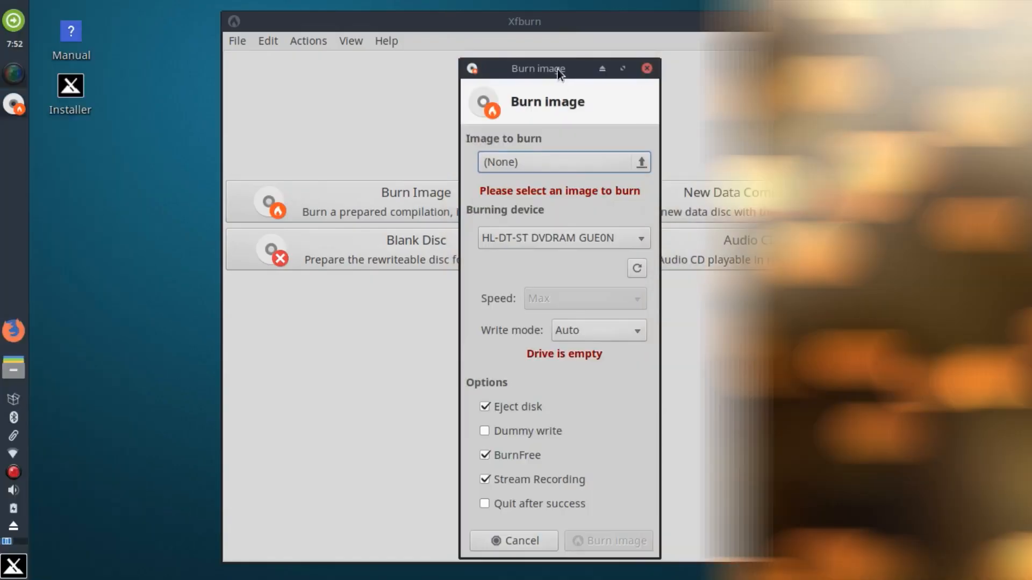